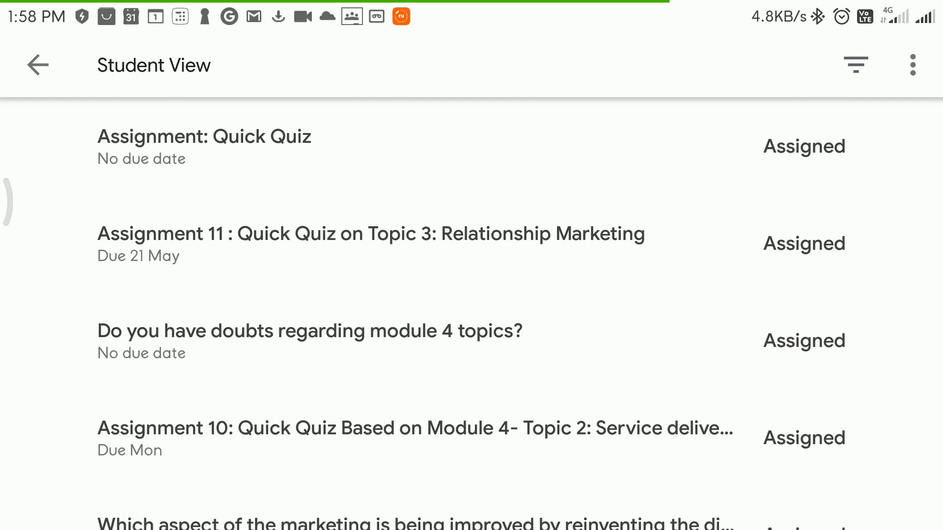
# Step: View the 'Assignment: Quick Quiz' details with the work panel collapsed and its Practice Quiz attachment
pyautogui.click(204, 135)
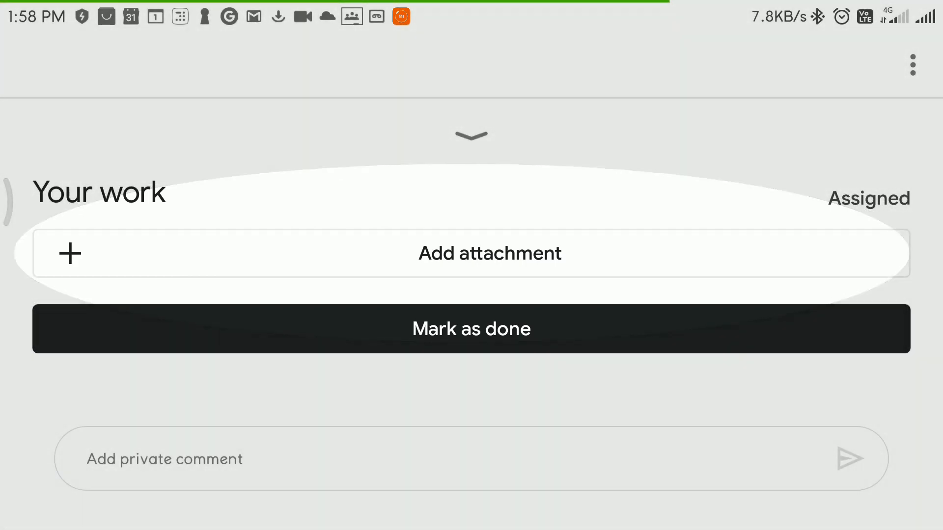
pyautogui.click(471, 134)
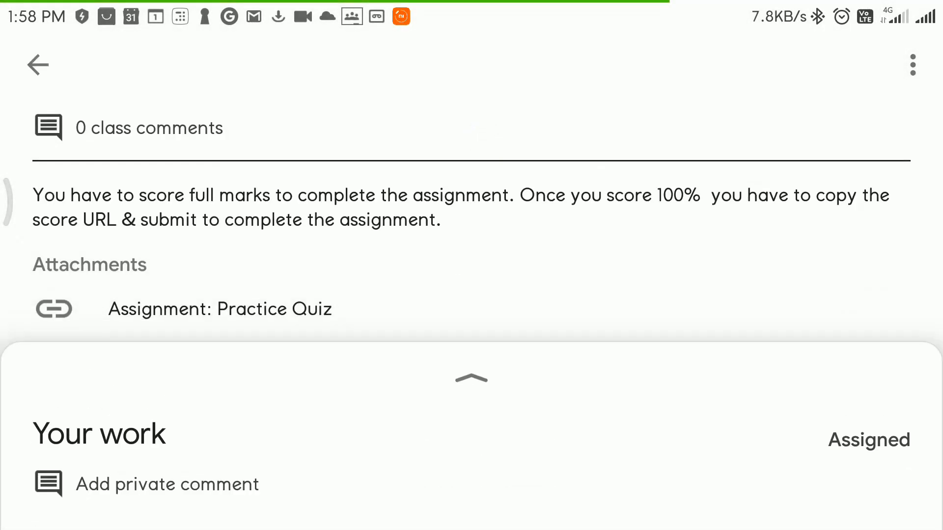
pyautogui.click(219, 308)
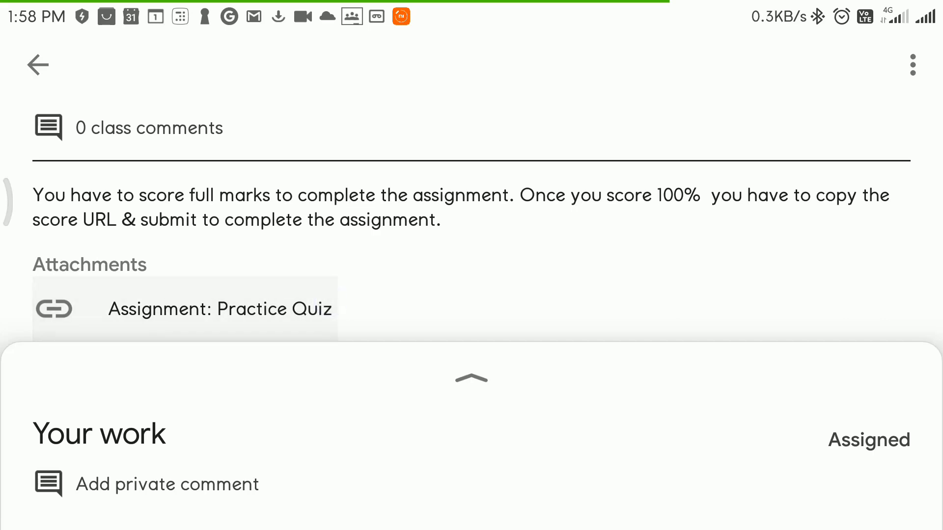
# Step: Answer the Practice Quiz questions in Google Forms and submit the response
pyautogui.click(184, 308)
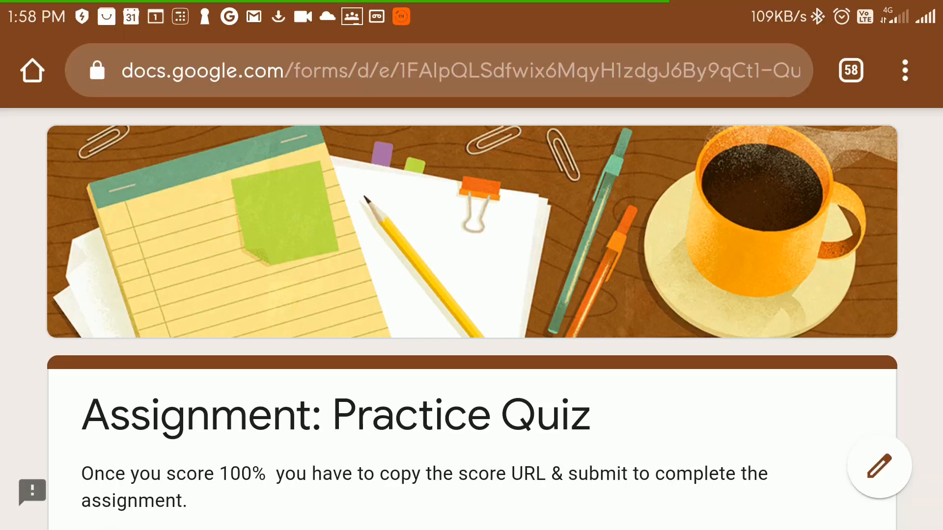
pyautogui.scroll(-3)
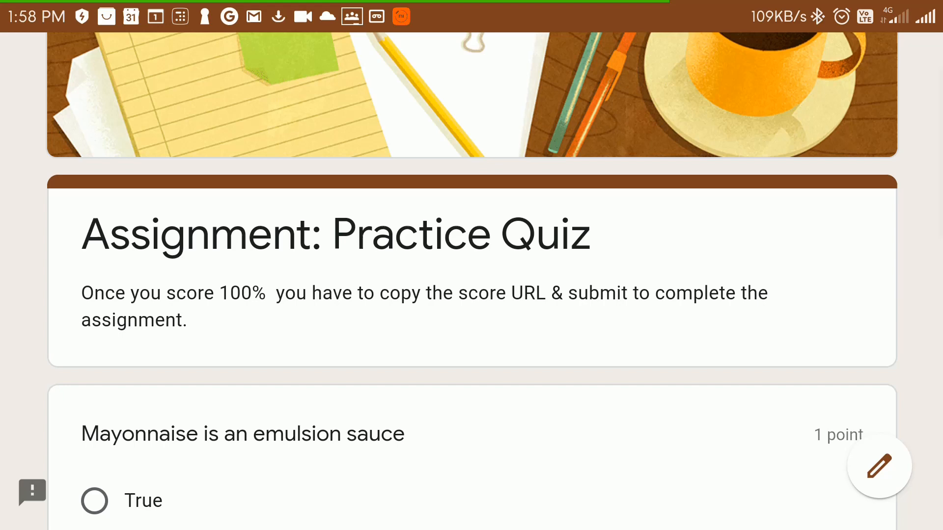
pyautogui.scroll(-3)
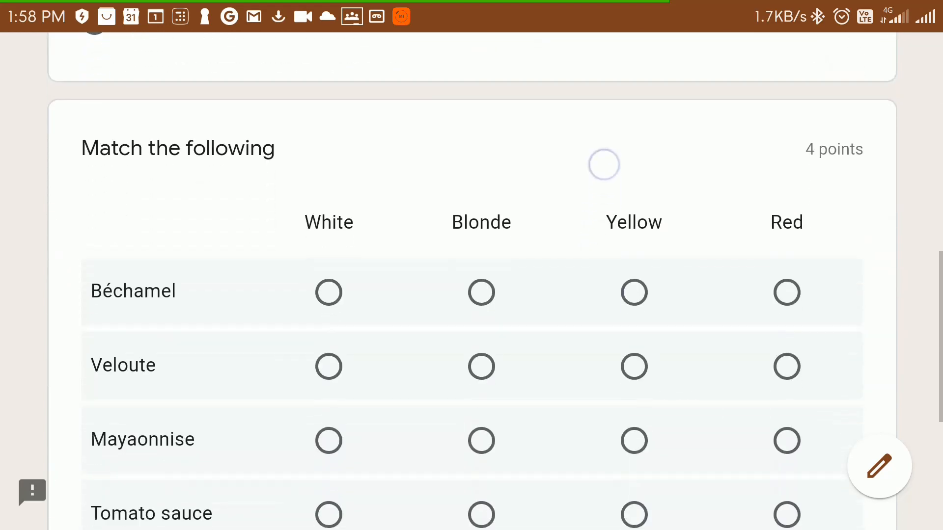
pyautogui.click(481, 243)
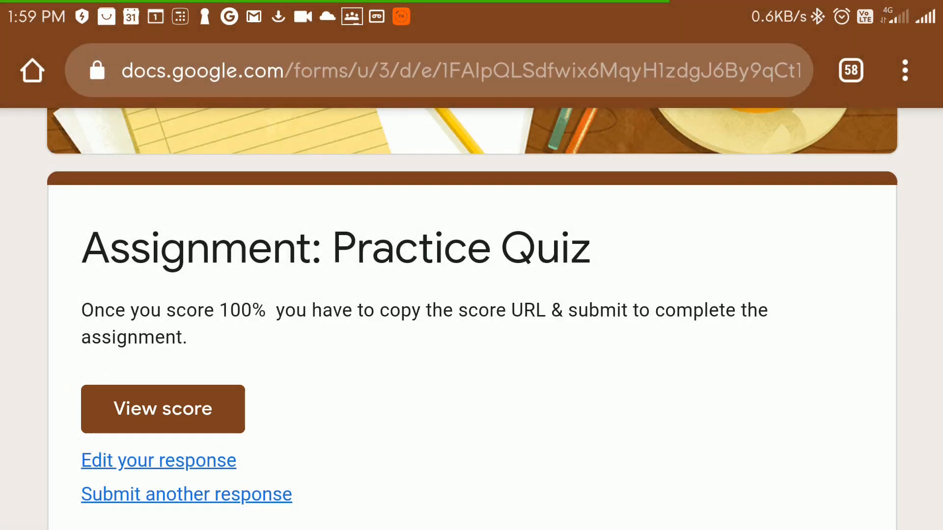
# Step: View the submitted quiz's score page showing Total points 5/5
pyautogui.click(162, 409)
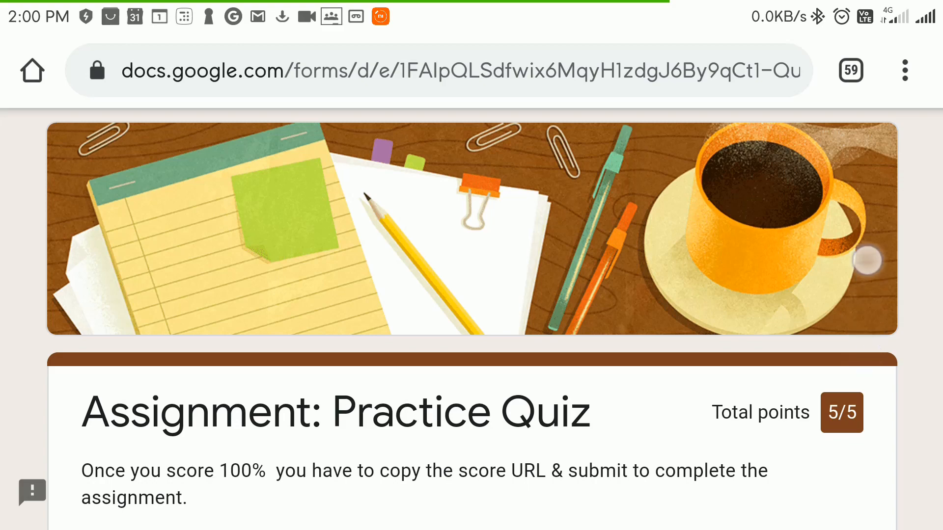
pyautogui.scroll(-3)
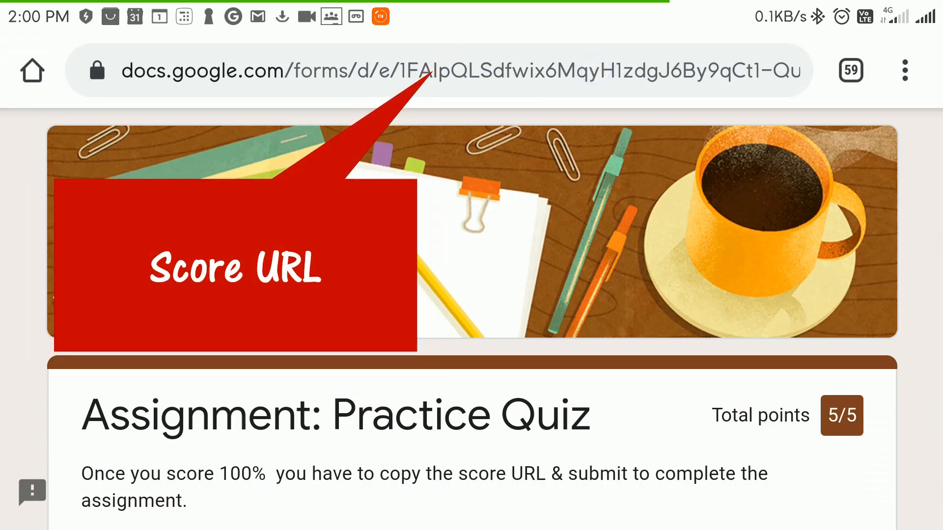
# Step: Copy the score page's web address from the Chrome address bar suggestion
pyautogui.click(422, 70)
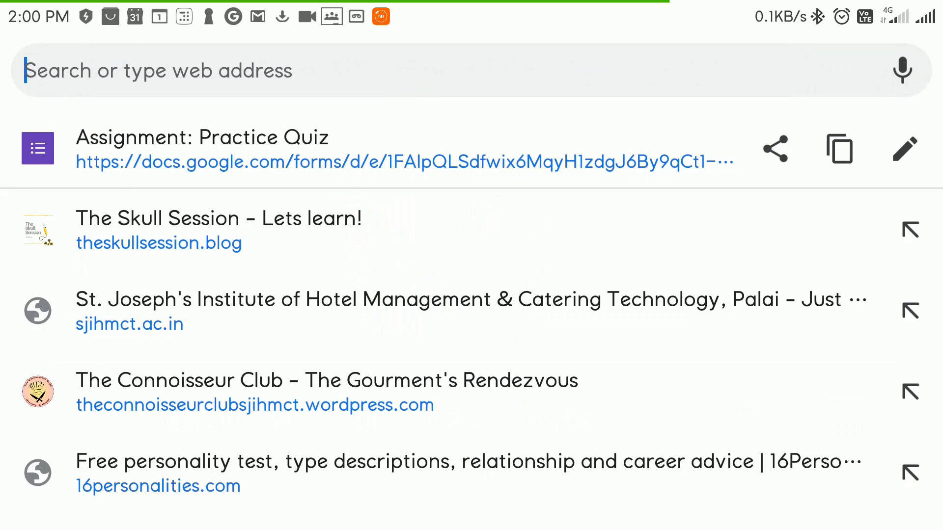
pyautogui.click(241, 71)
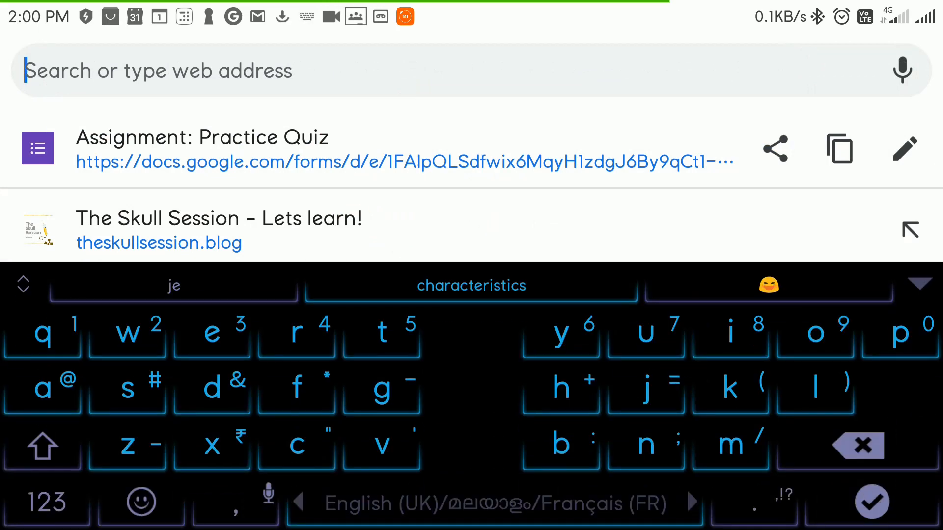
pyautogui.click(839, 148)
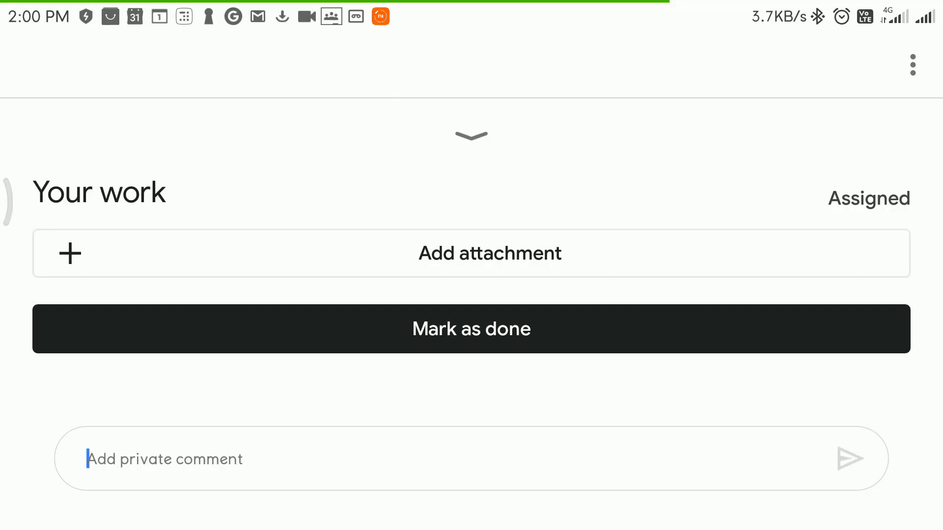
# Step: Add the pasted score URL as a link attachment named 'Assignment: Practice Quiz'
pyautogui.click(489, 253)
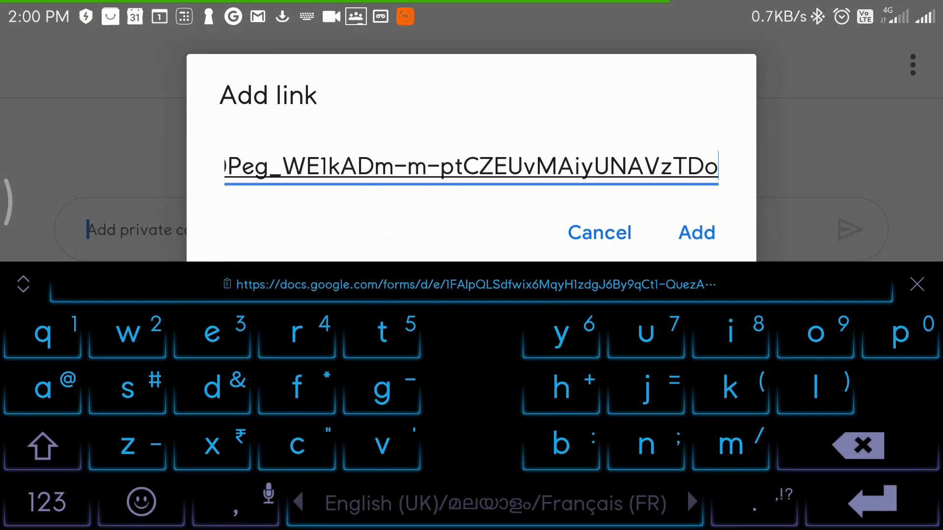
pyautogui.click(695, 233)
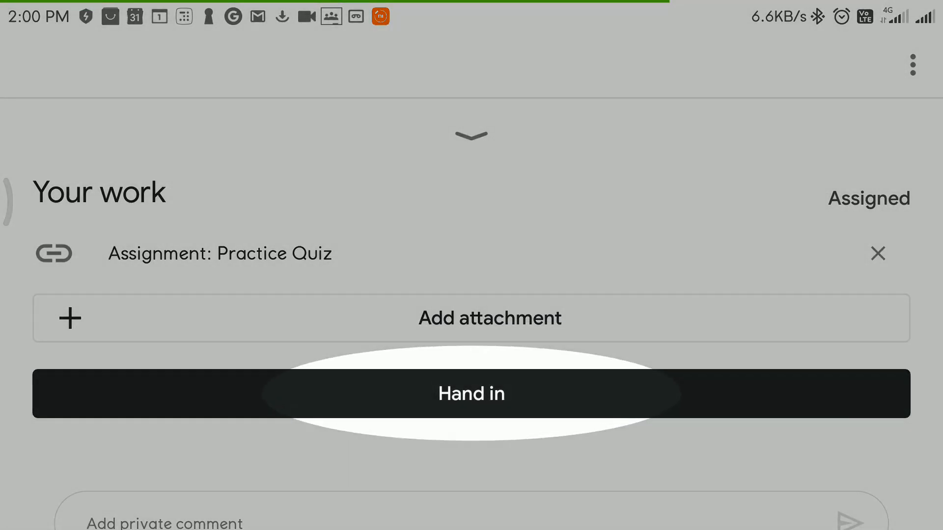
# Step: Hand in the work and confirm, so the status shows Handed in
pyautogui.click(471, 394)
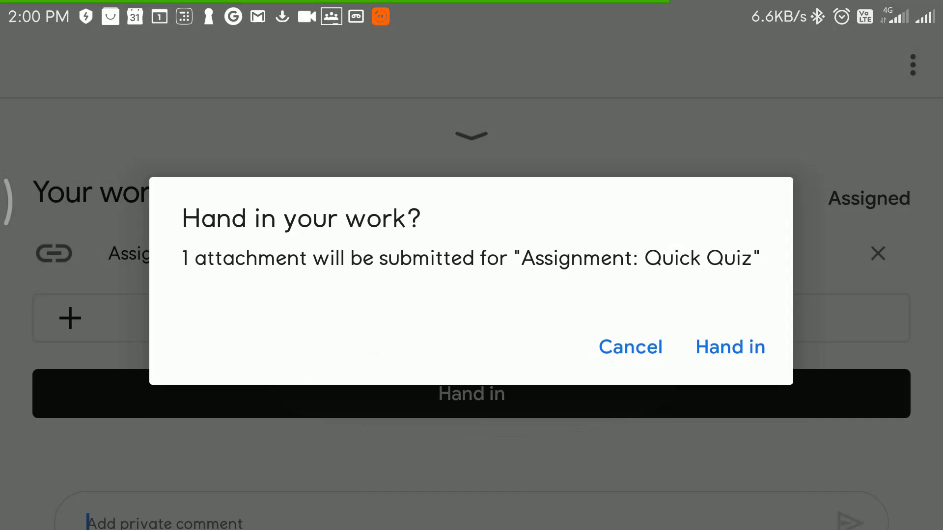
pyautogui.click(629, 348)
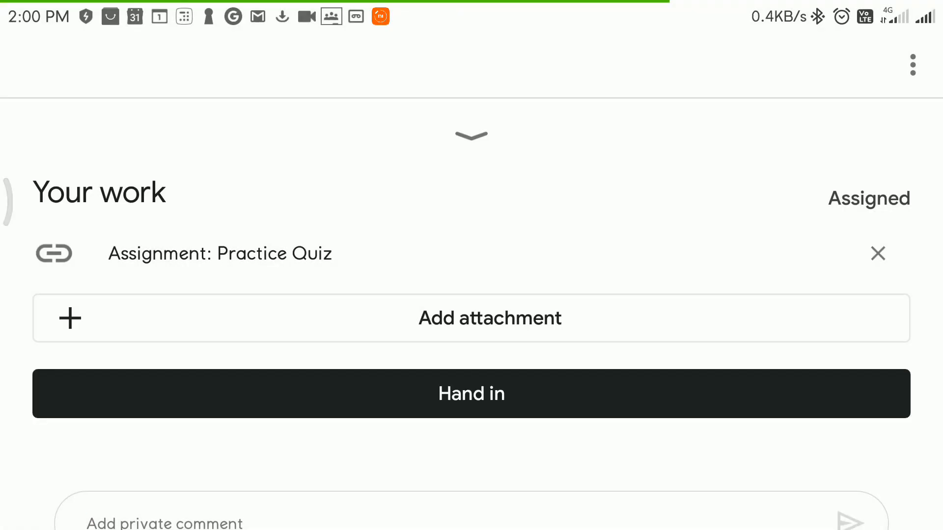
pyautogui.click(471, 394)
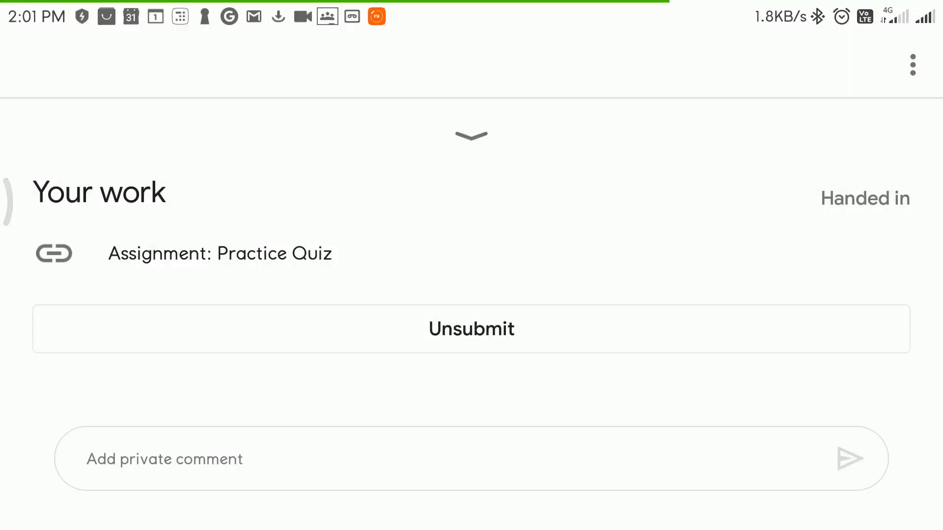
pyautogui.click(471, 134)
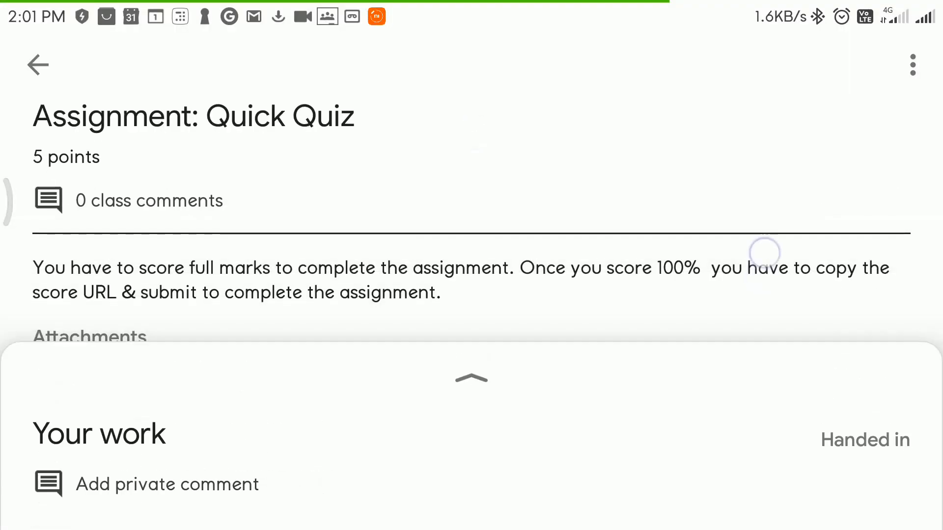